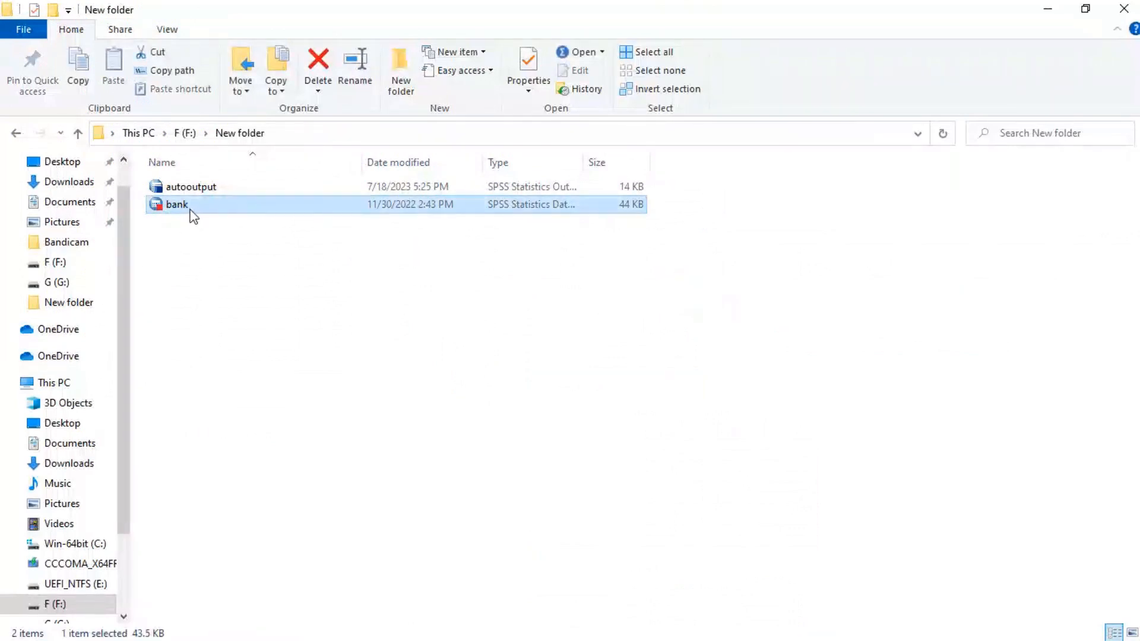
# - Launch bank.sav from the New folder on drive F into the SPSS Data Editor
pyautogui.doubleClick(176, 205)
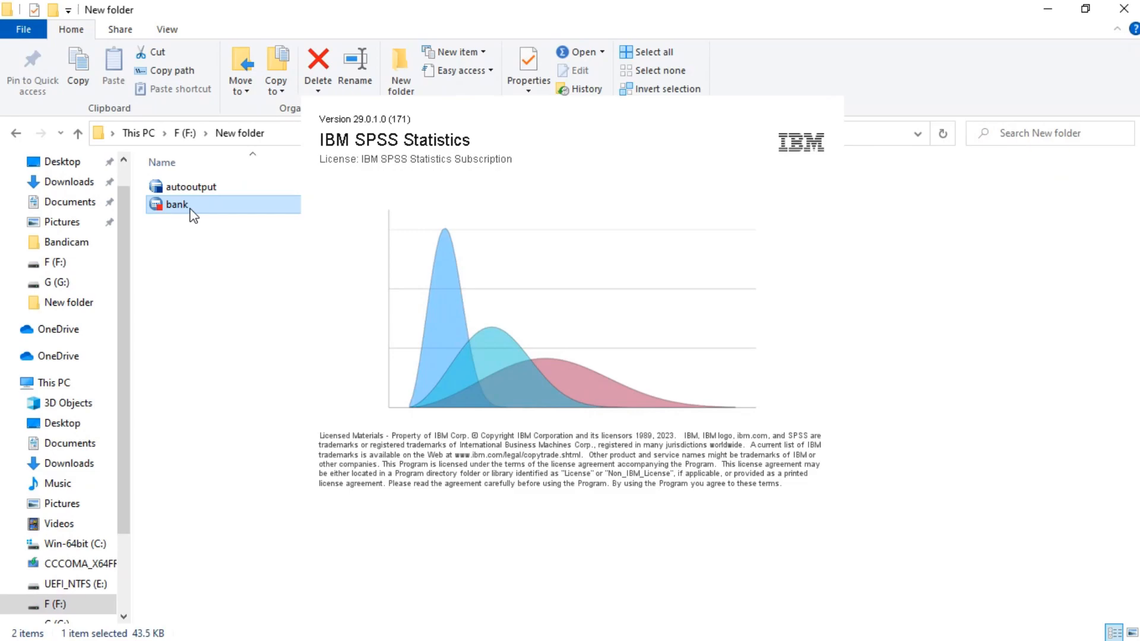
pyautogui.doubleClick(176, 204)
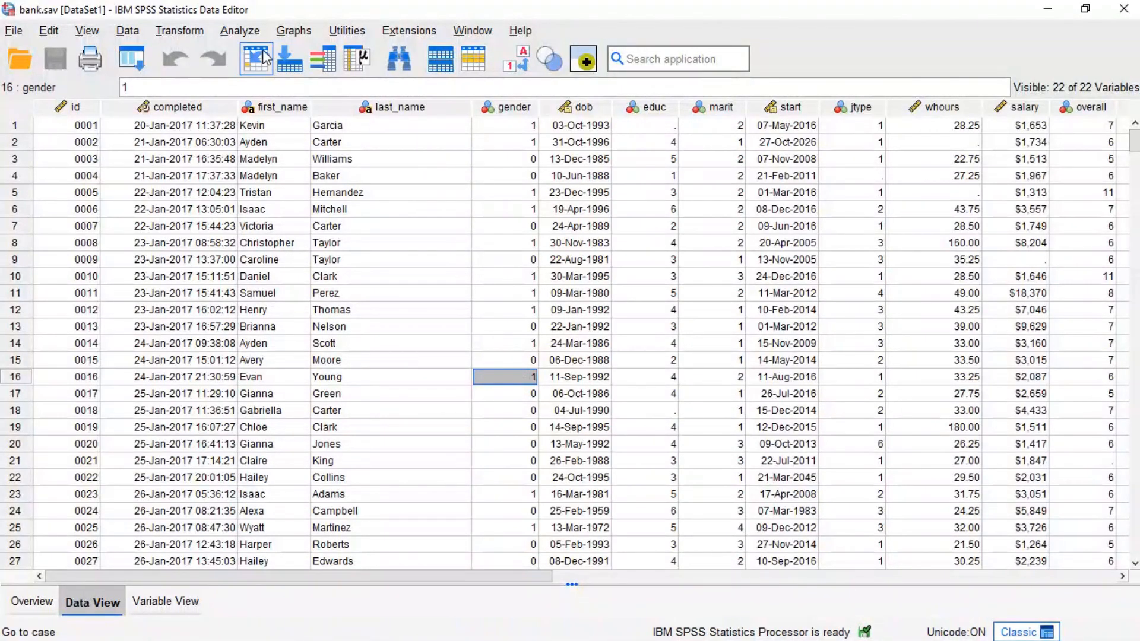
# - Start a Frequencies analysis on educ and marit with bar charts requested
pyautogui.click(238, 31)
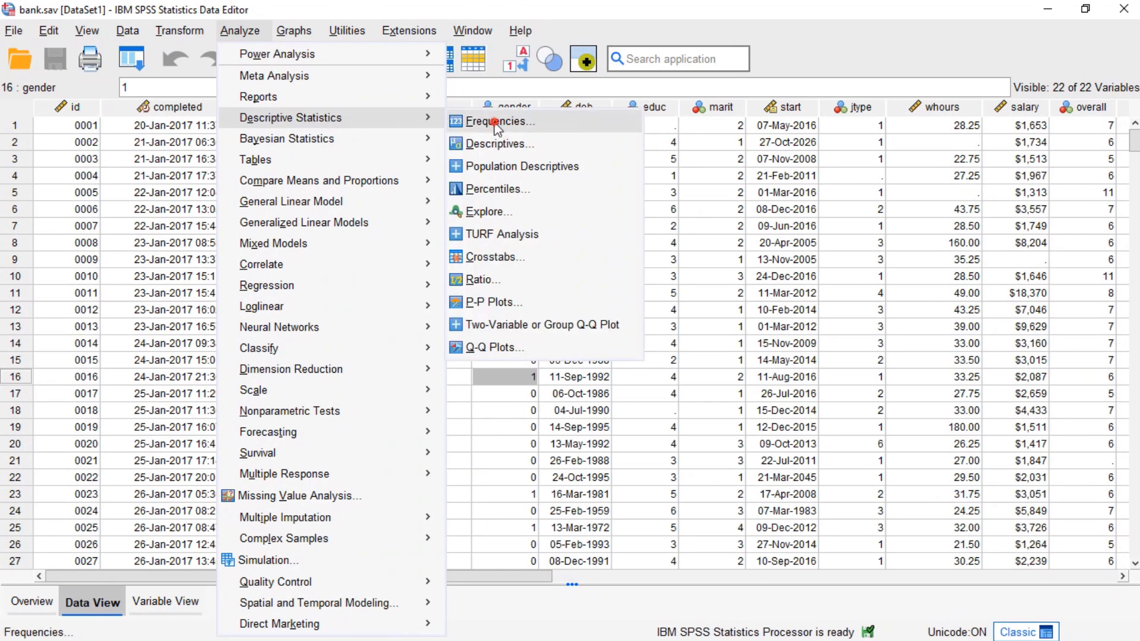
pyautogui.click(496, 122)
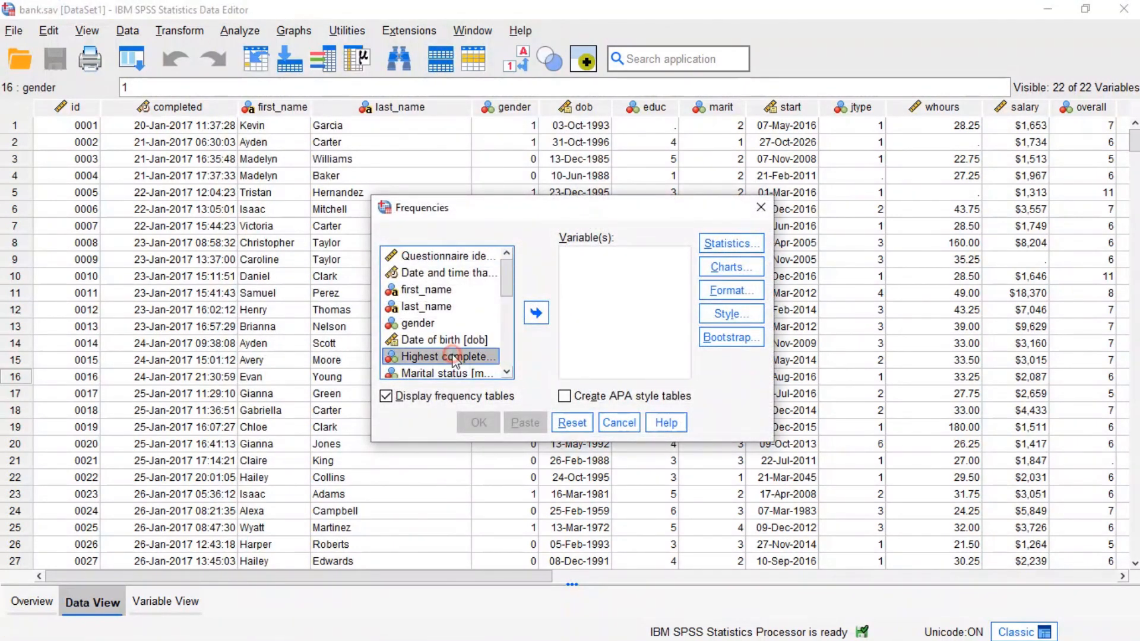
pyautogui.click(536, 313)
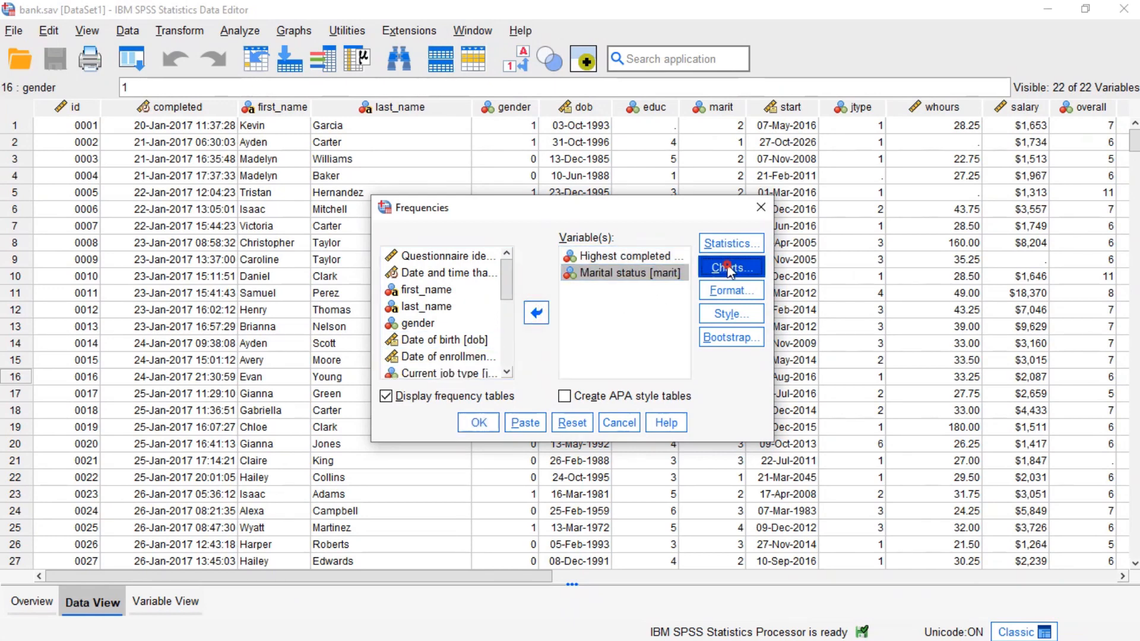
pyautogui.click(731, 267)
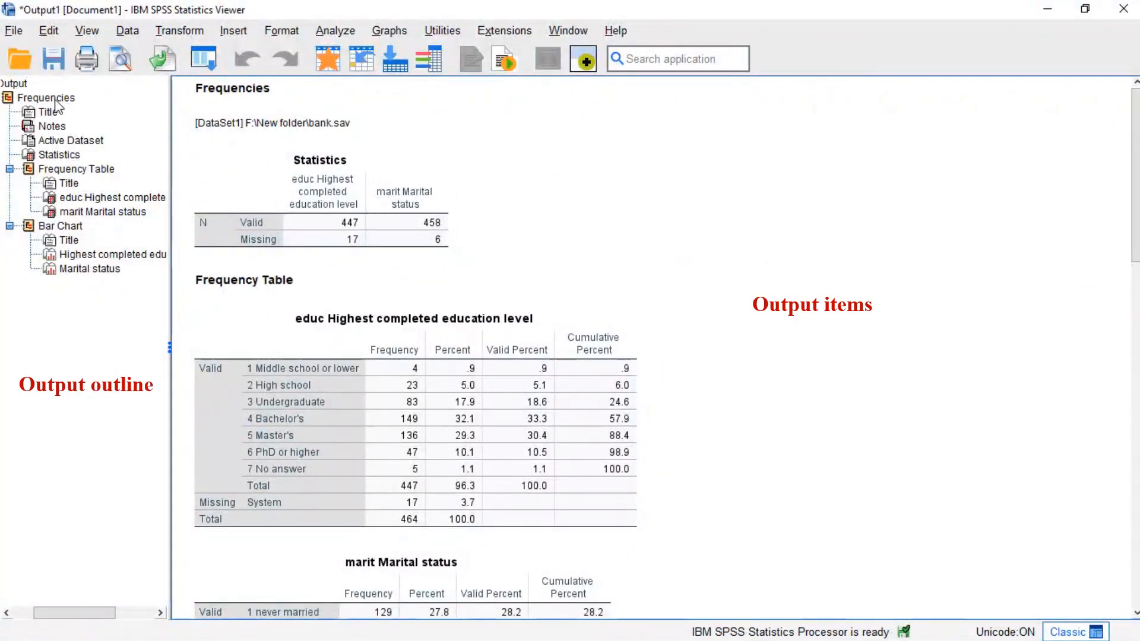
pyautogui.click(59, 155)
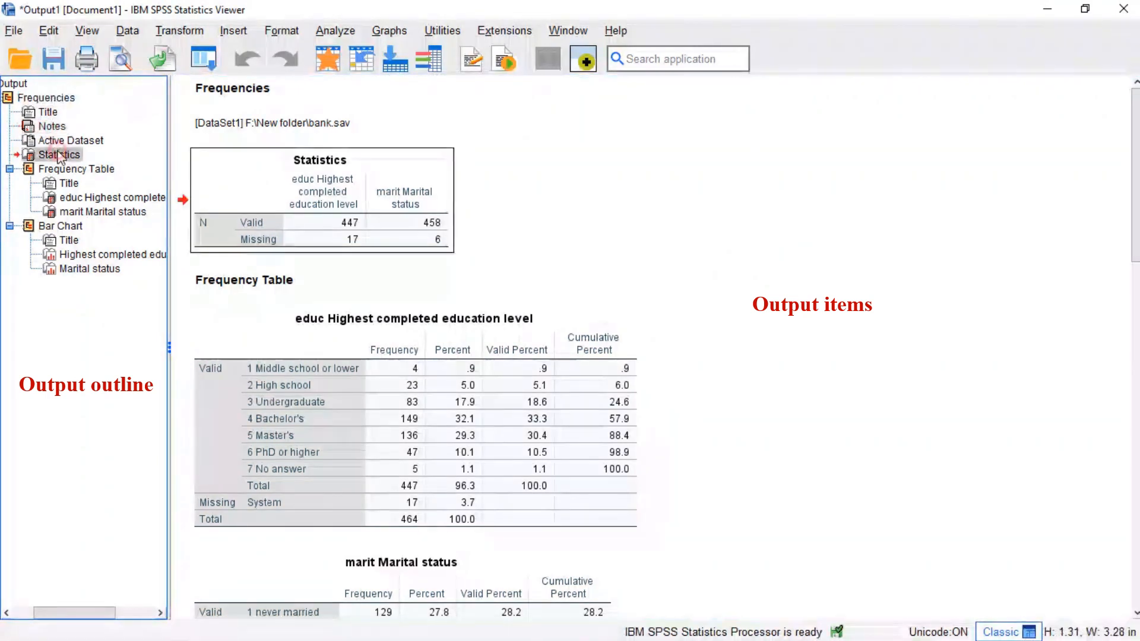
pyautogui.click(109, 254)
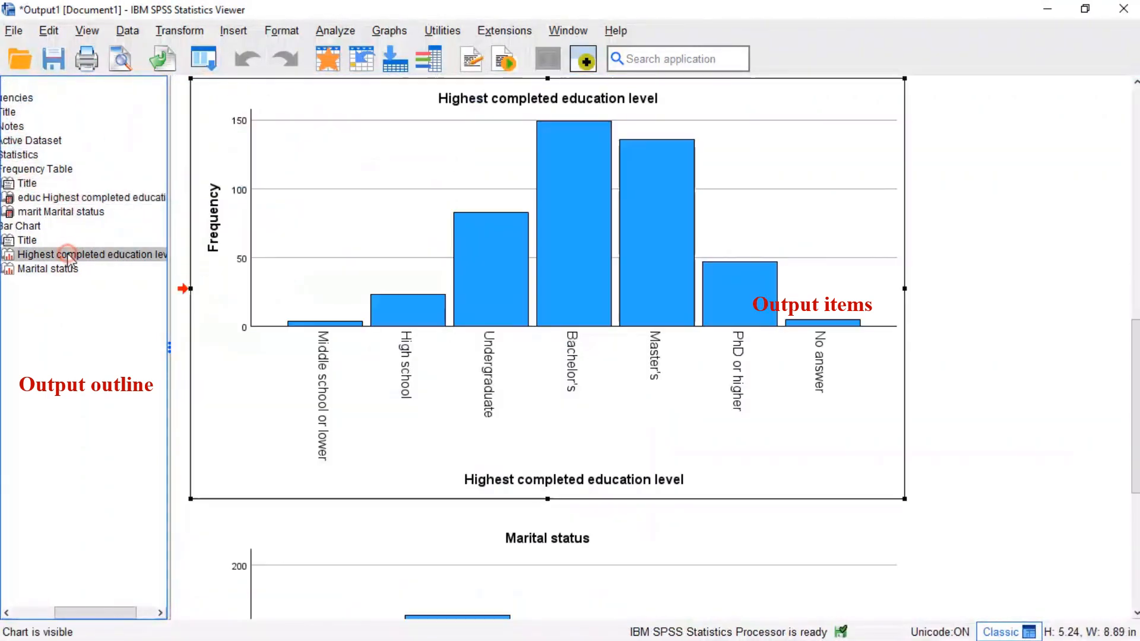
pyautogui.click(50, 268)
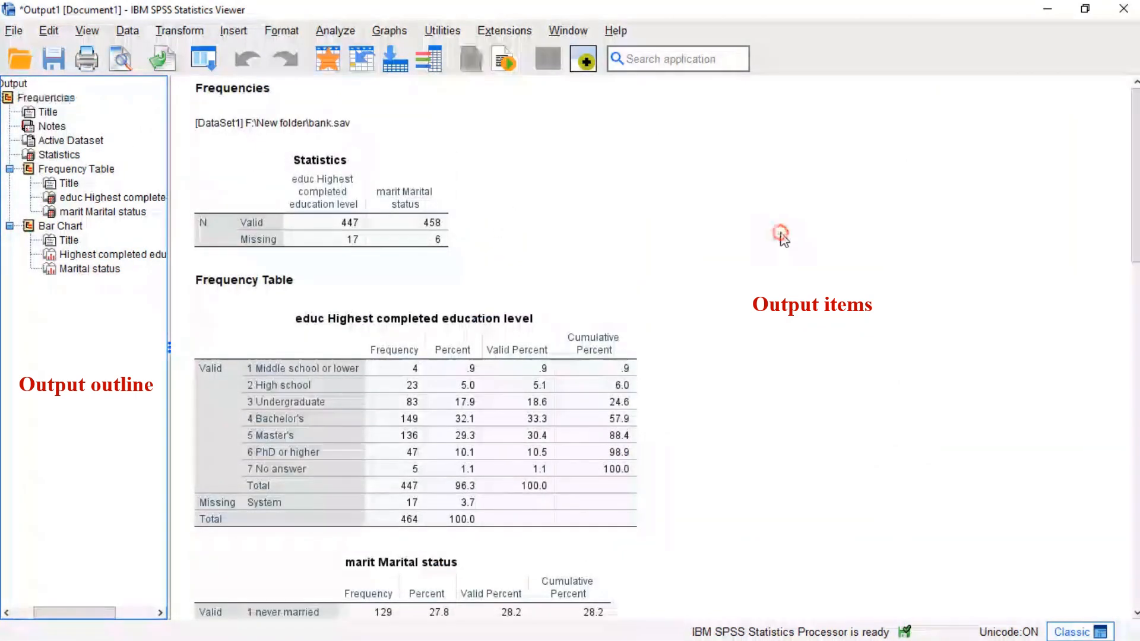
pyautogui.moveTo(779, 216)
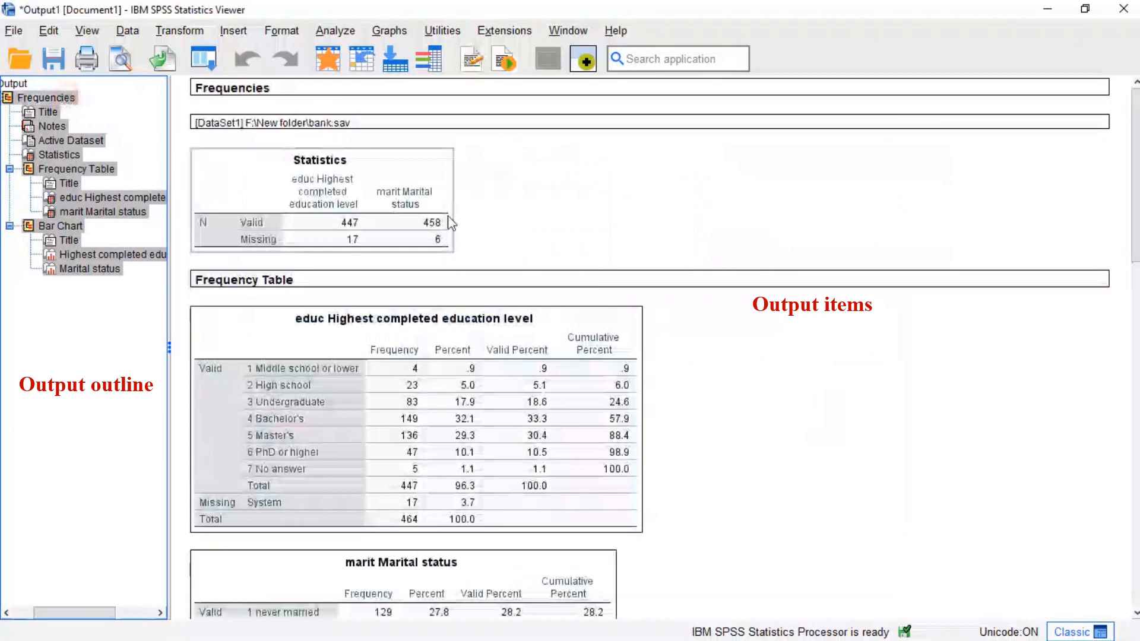
pyautogui.moveTo(634, 217)
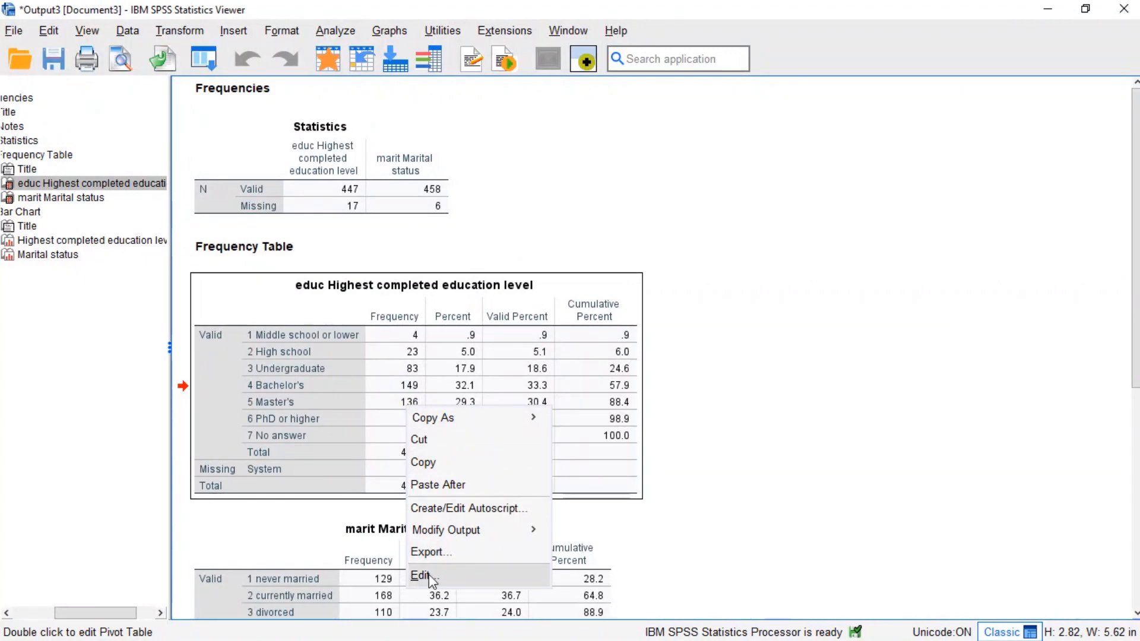
# - Give the educ pivot table a bold Segoe Print font and return to the output
pyautogui.click(420, 575)
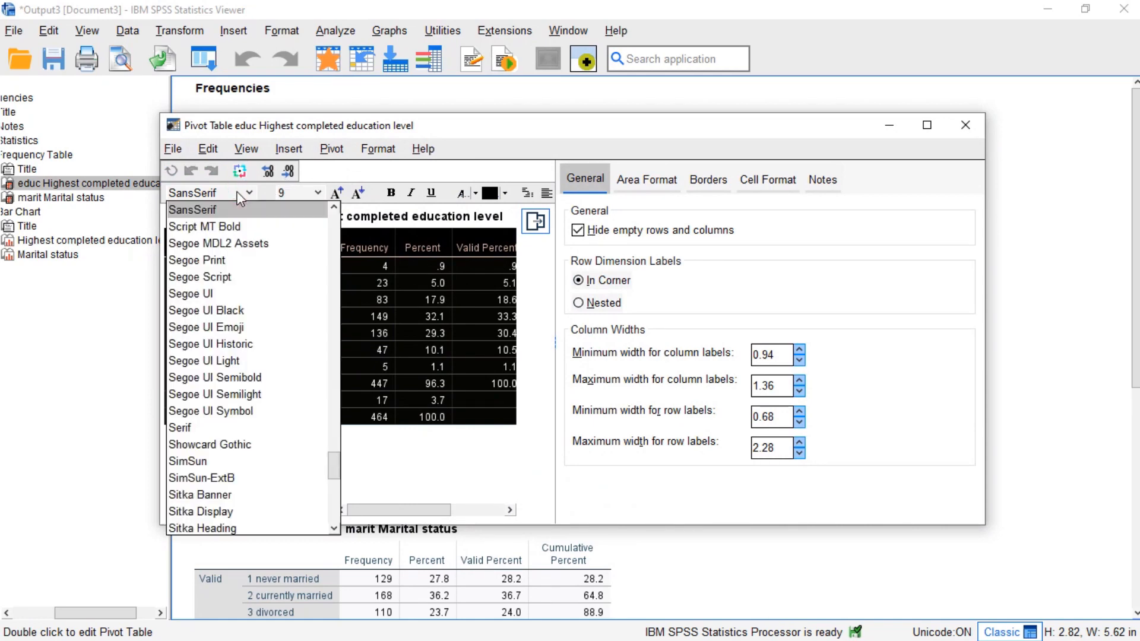
pyautogui.click(197, 260)
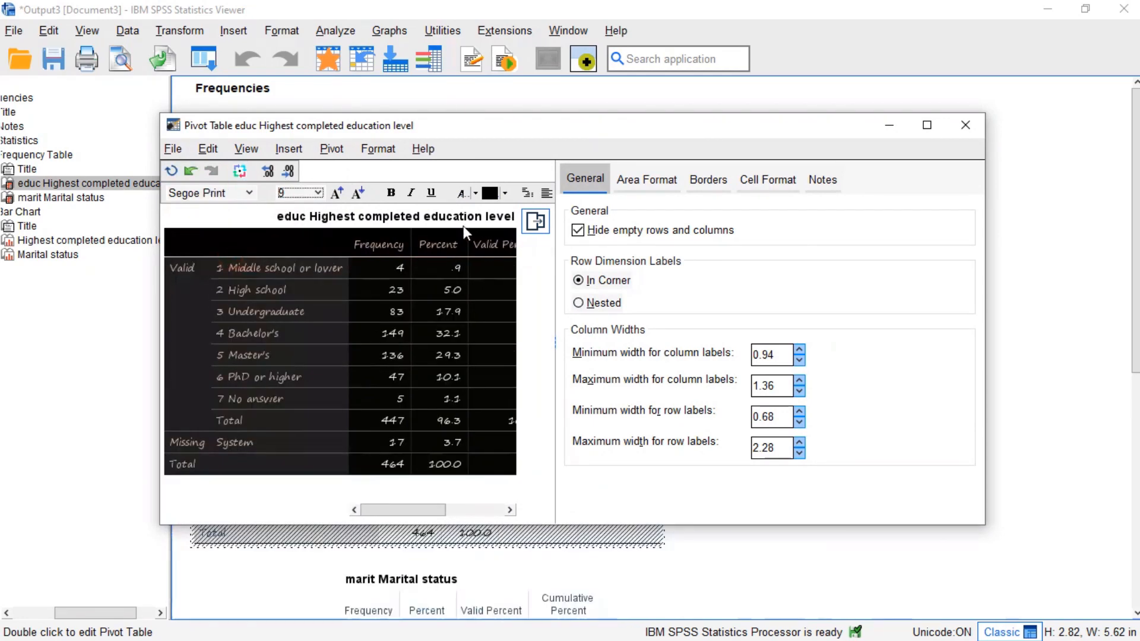
pyautogui.click(324, 193)
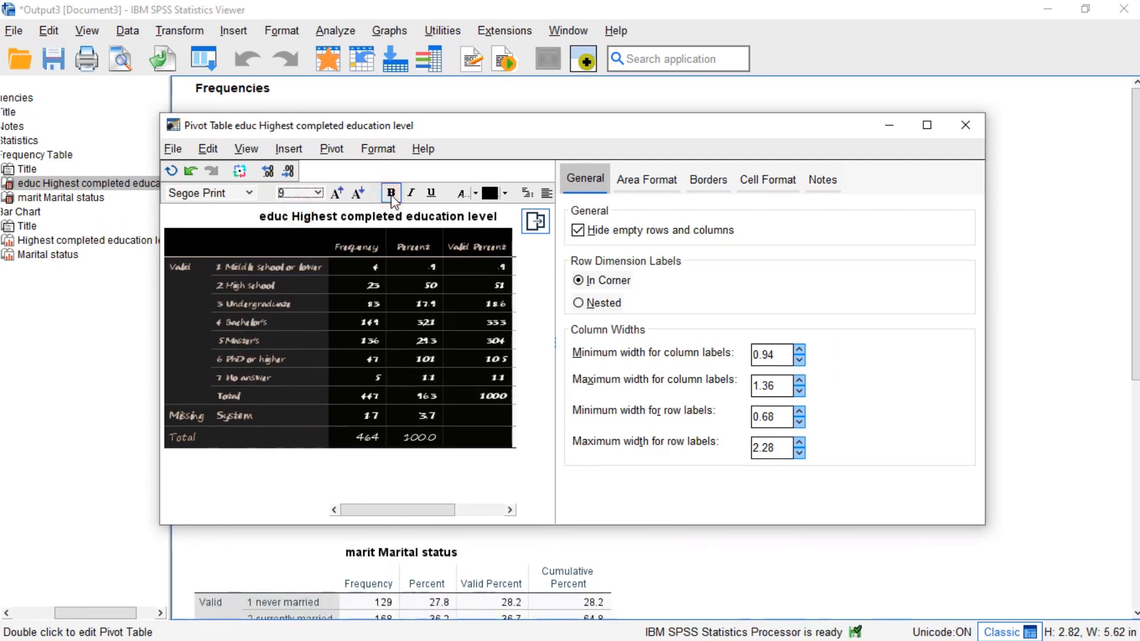
pyautogui.click(411, 193)
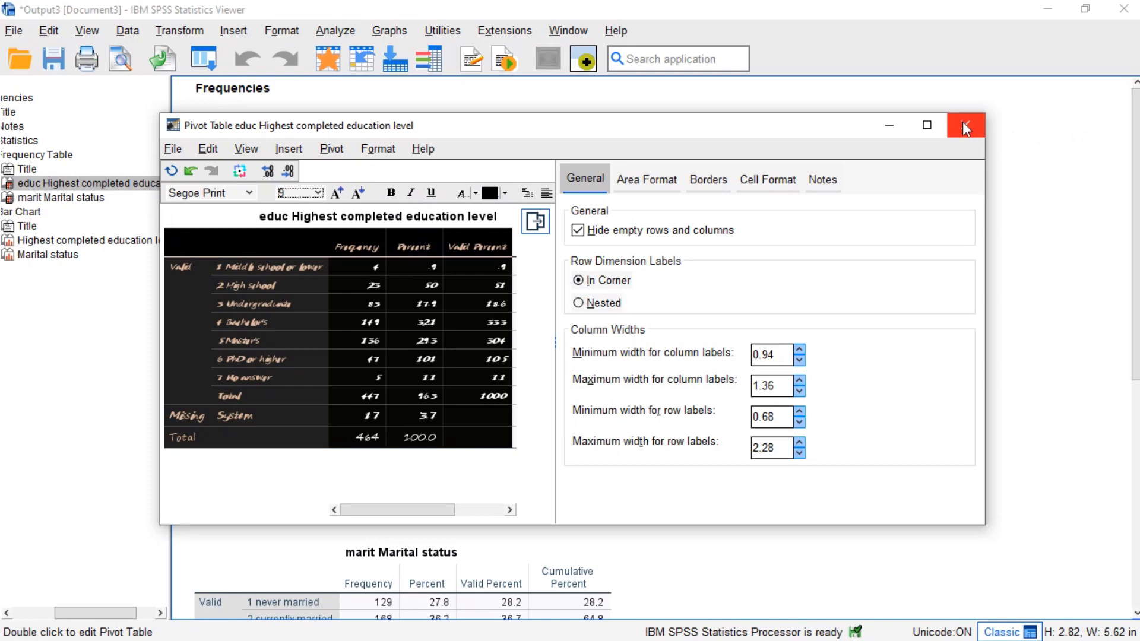
pyautogui.click(966, 125)
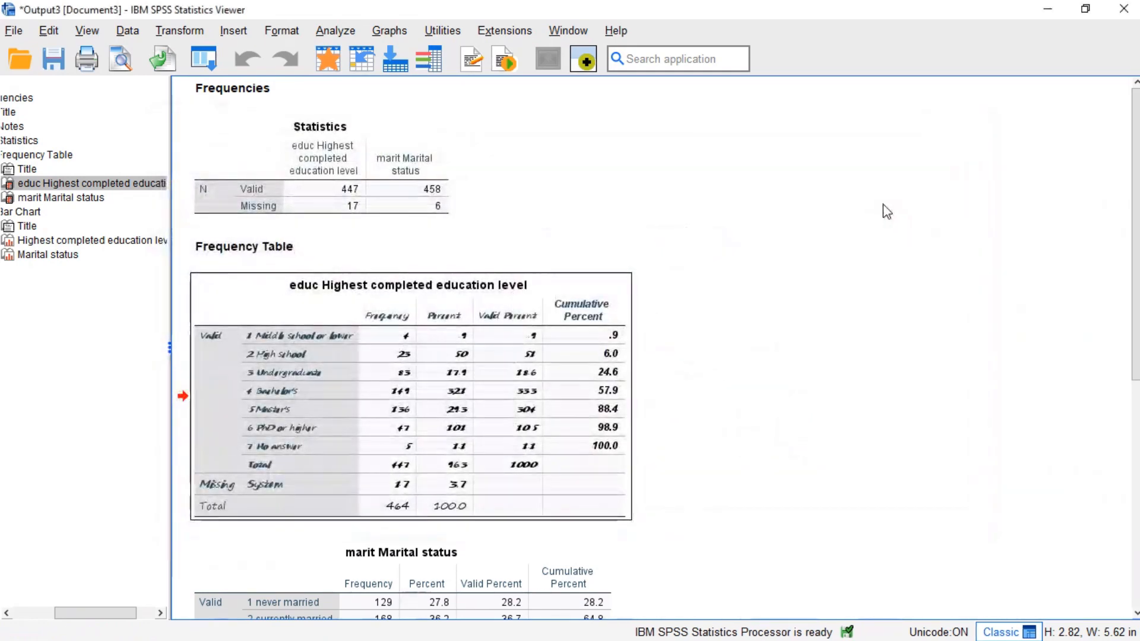
pyautogui.moveTo(724, 397)
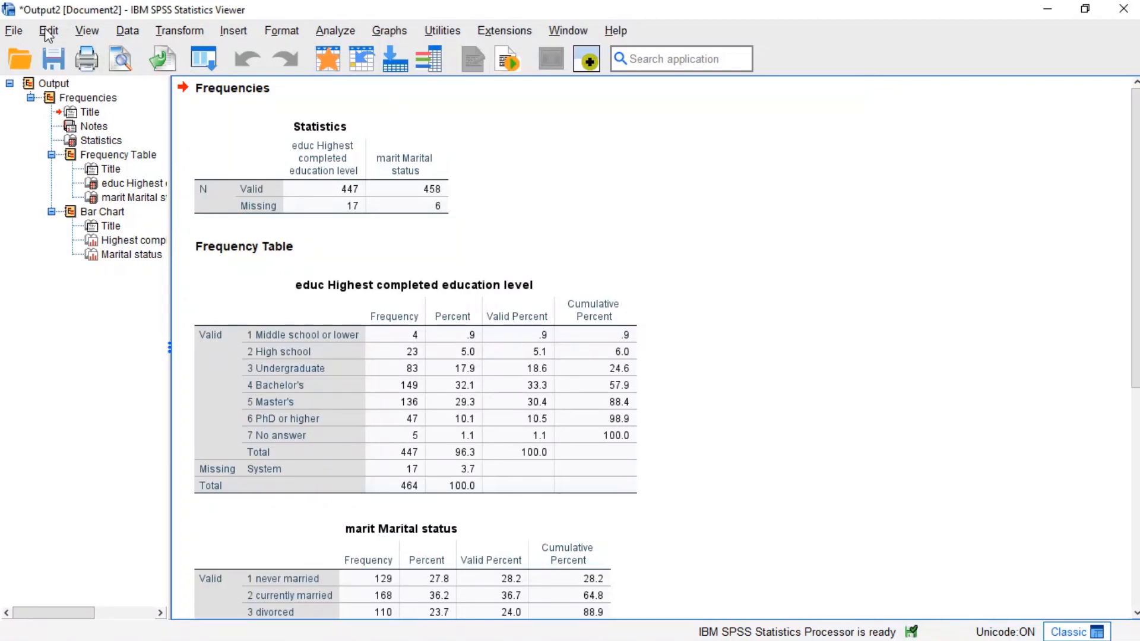
# - Set Output pivot table labeling to Names and Labels for variables and apply it
pyautogui.click(48, 31)
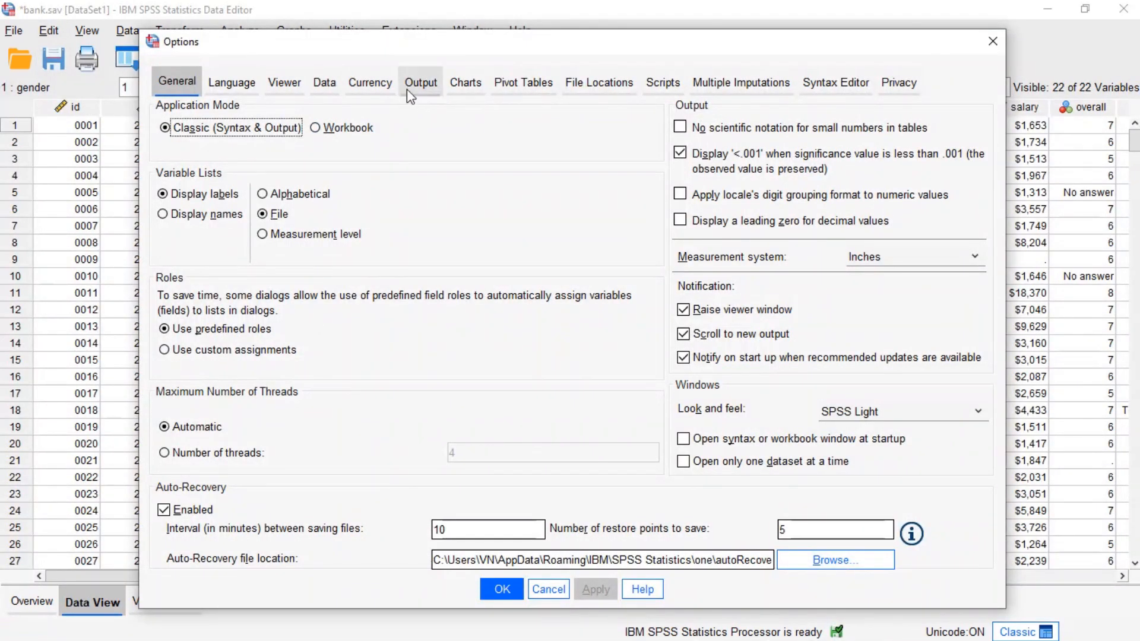
pyautogui.click(420, 82)
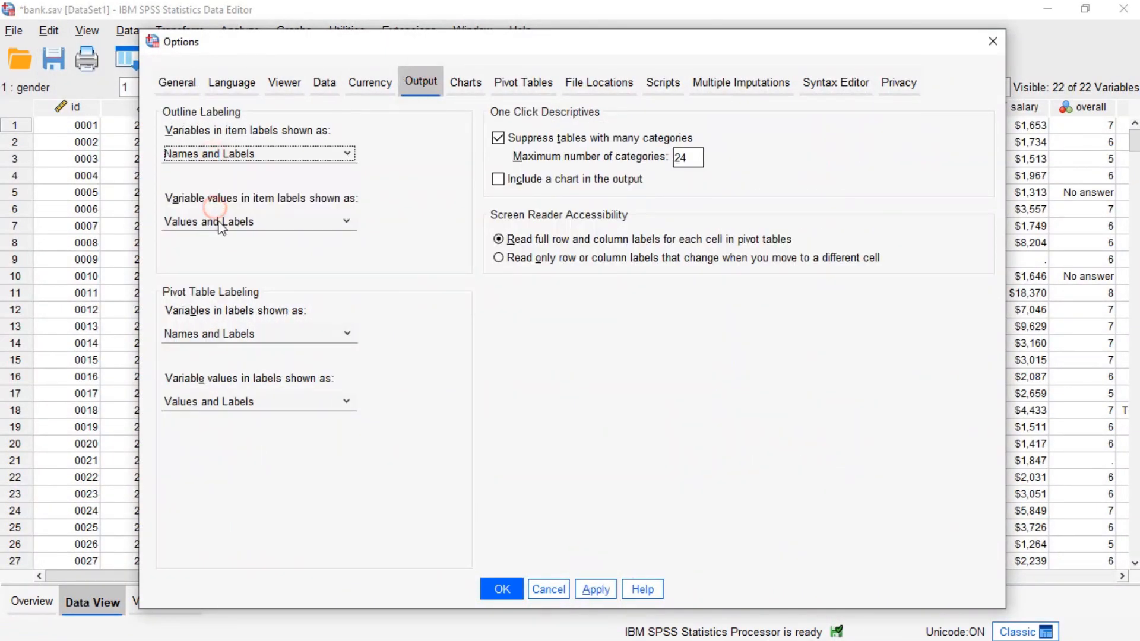
pyautogui.click(347, 332)
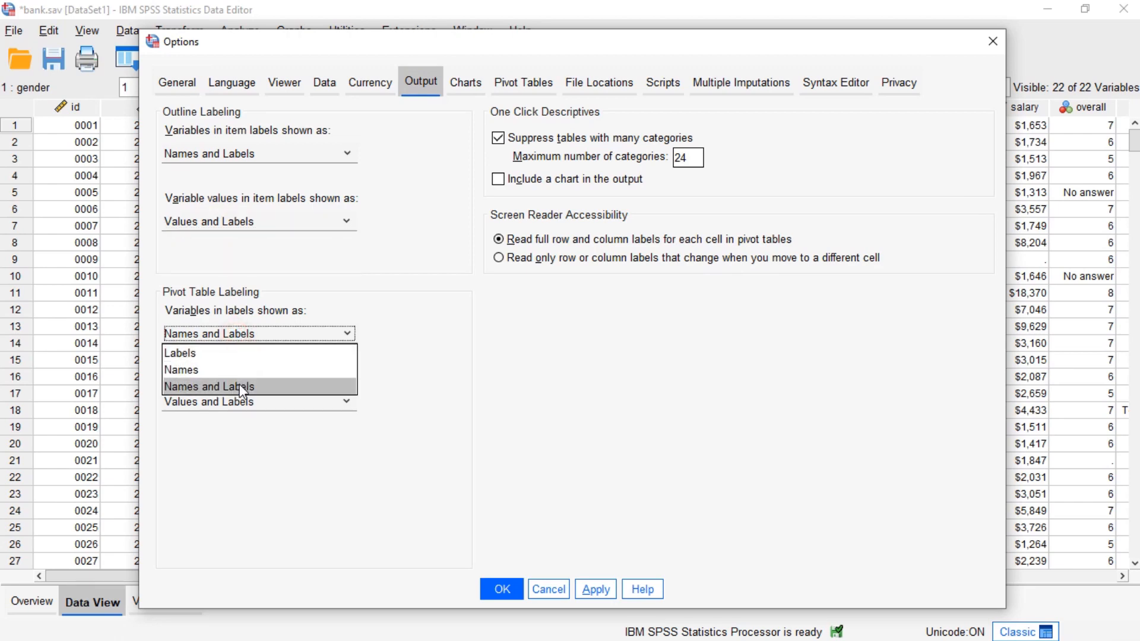
pyautogui.click(209, 386)
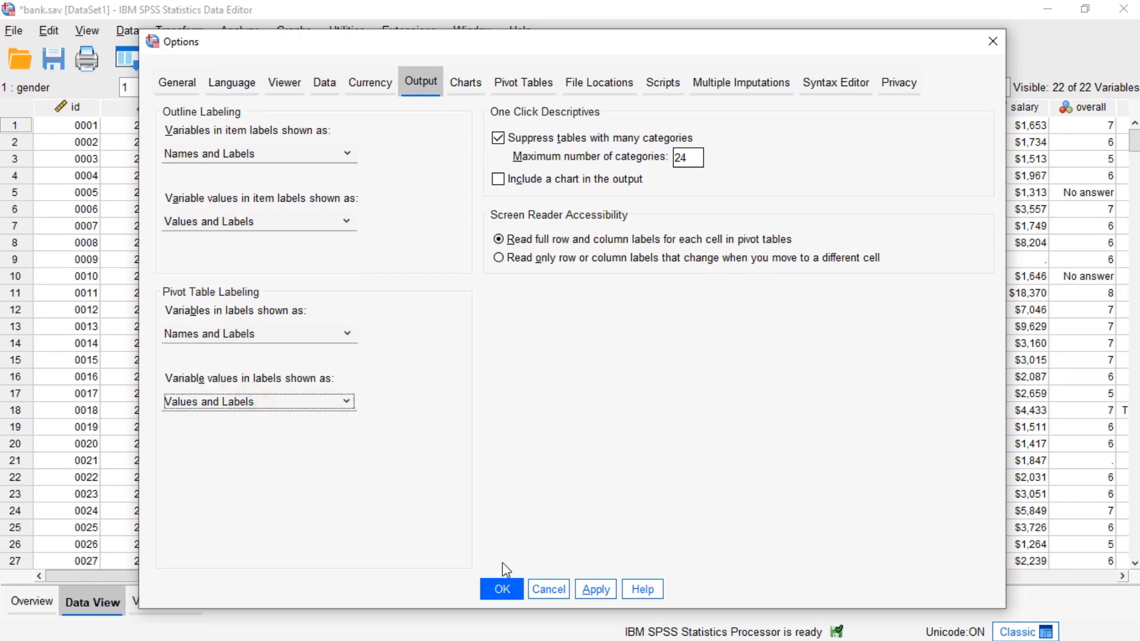
pyautogui.click(501, 590)
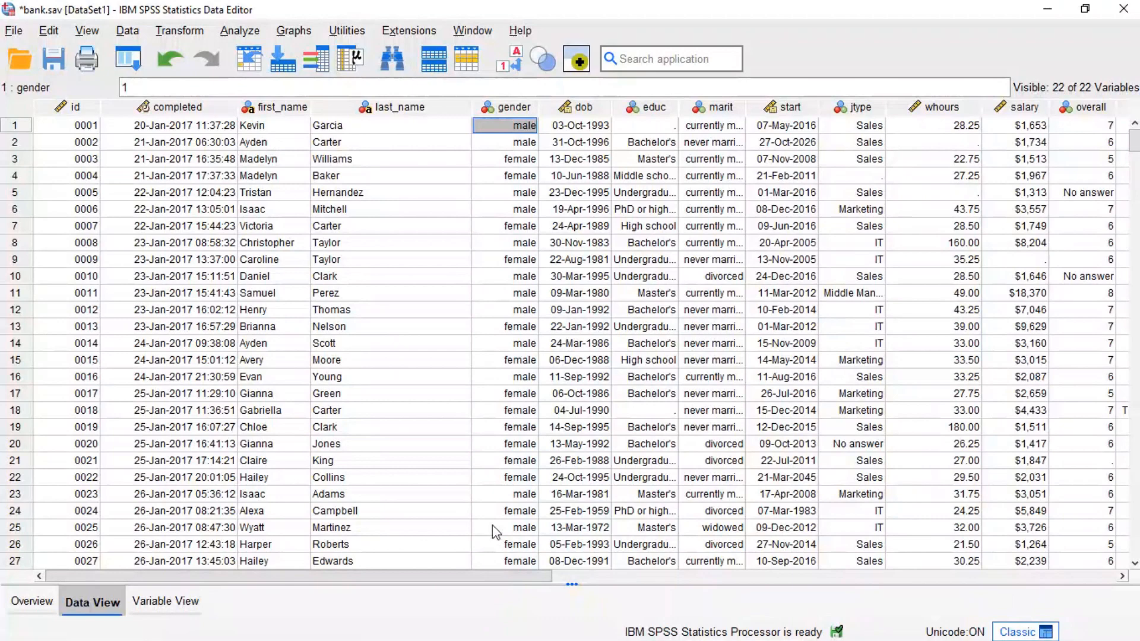
# - Rerun Frequencies for educ and marit and scroll through the new tables and bar charts
pyautogui.click(238, 31)
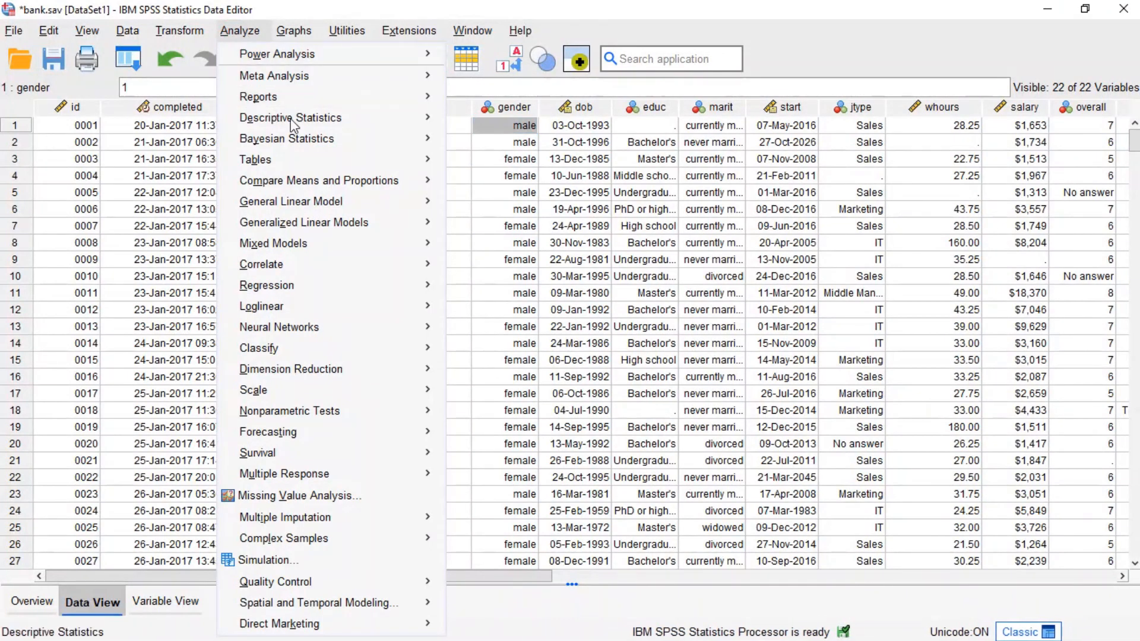
pyautogui.click(290, 117)
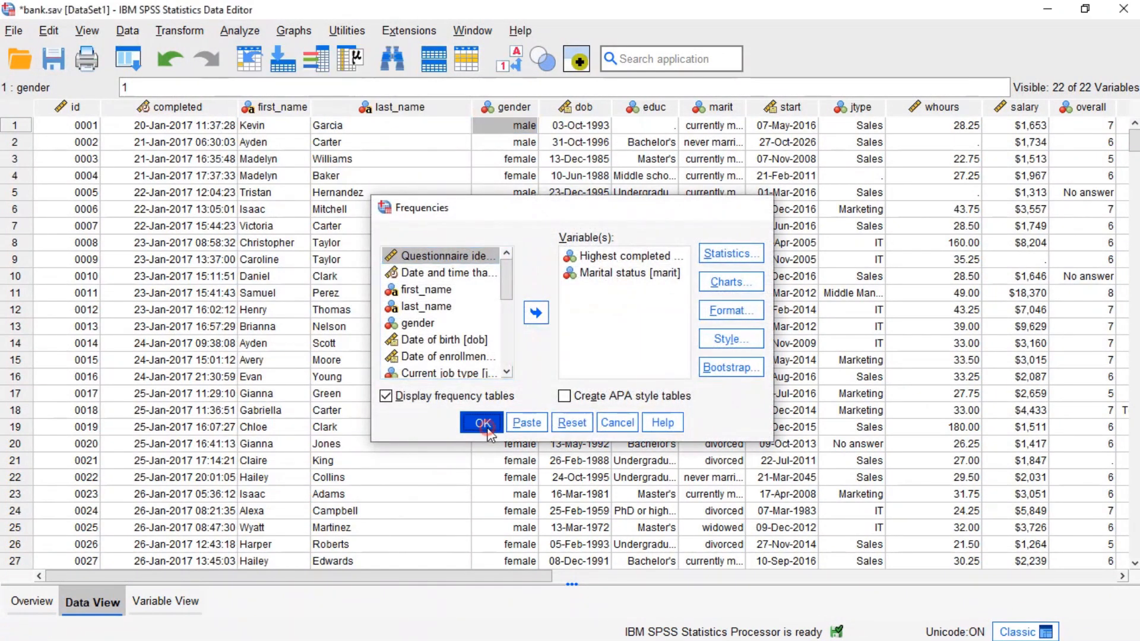
pyautogui.click(481, 422)
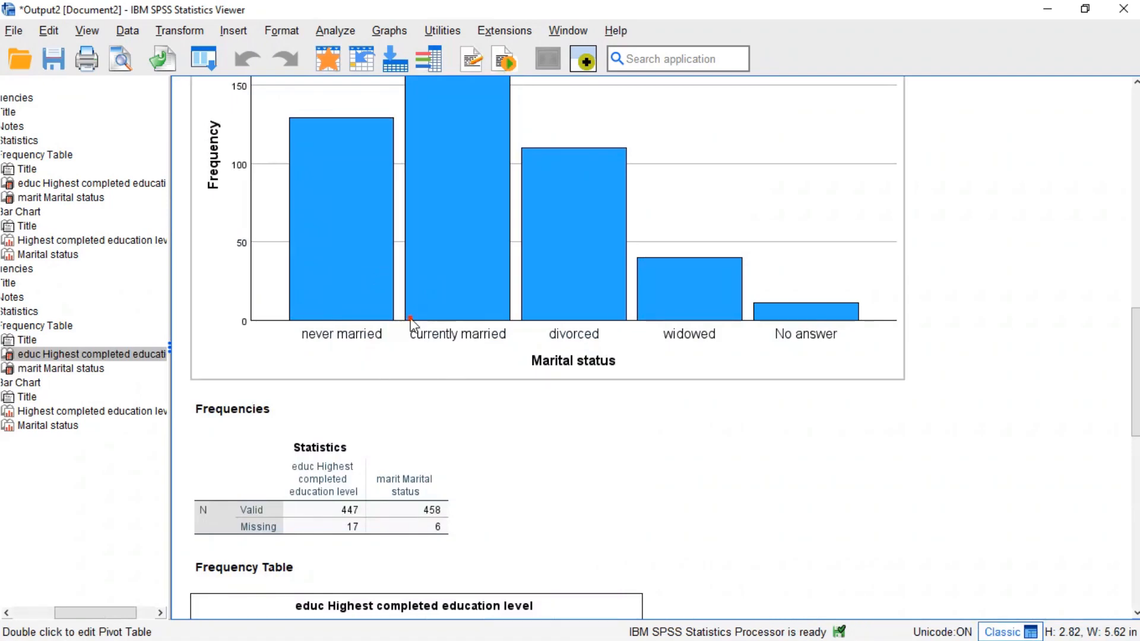
pyautogui.scroll(-3)
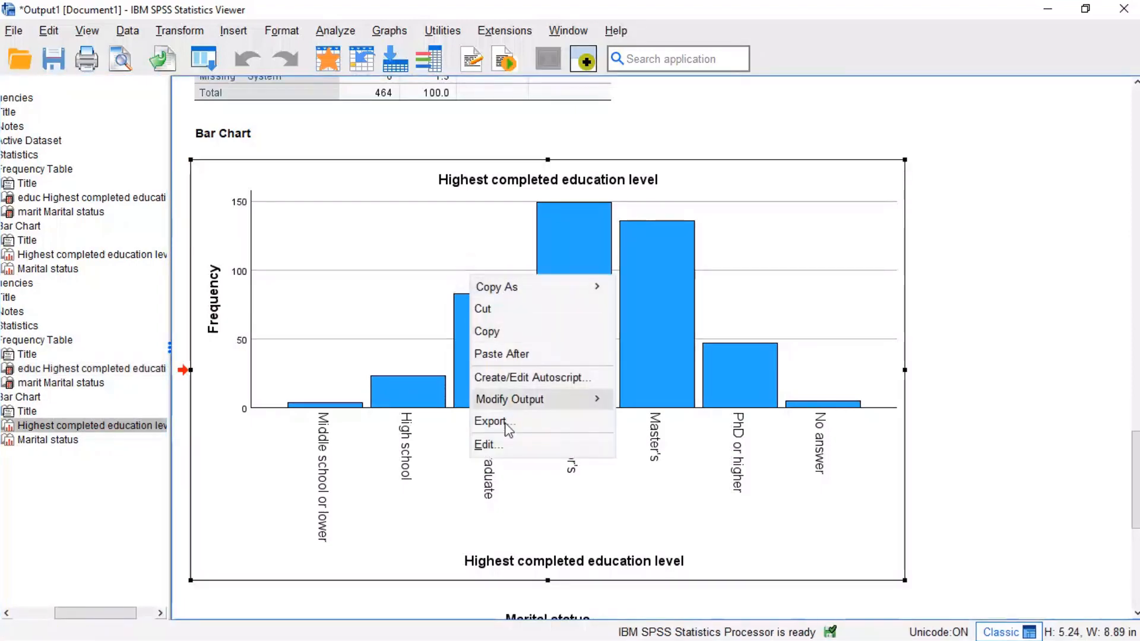
# - In Chart Editor, enlarge the education chart's category labels and make them bold
pyautogui.click(488, 445)
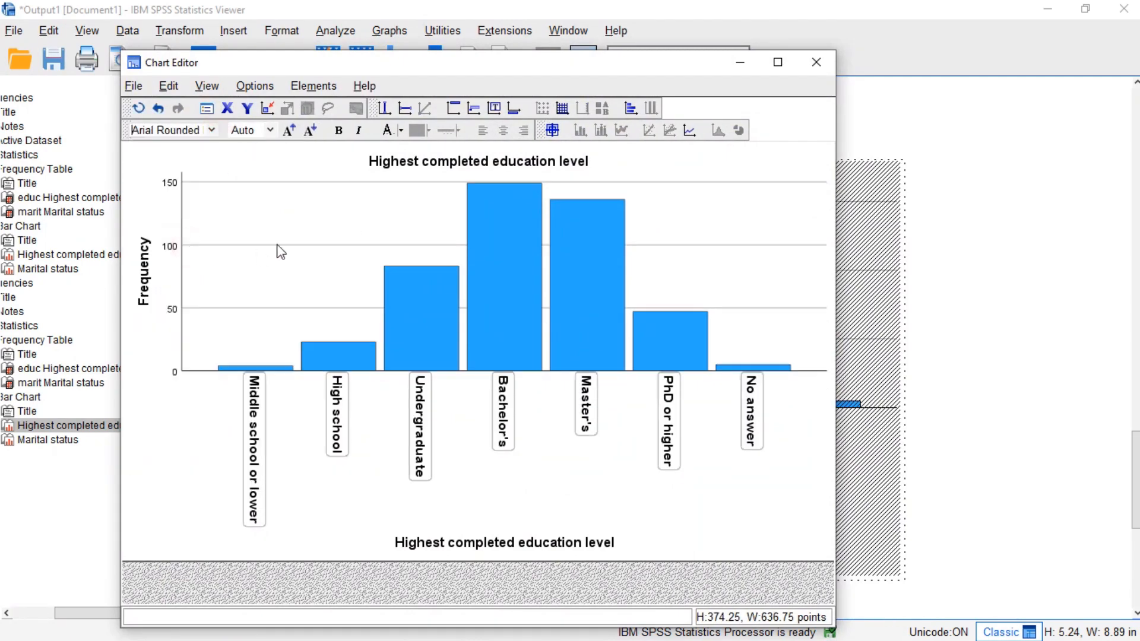
pyautogui.moveTo(290, 131)
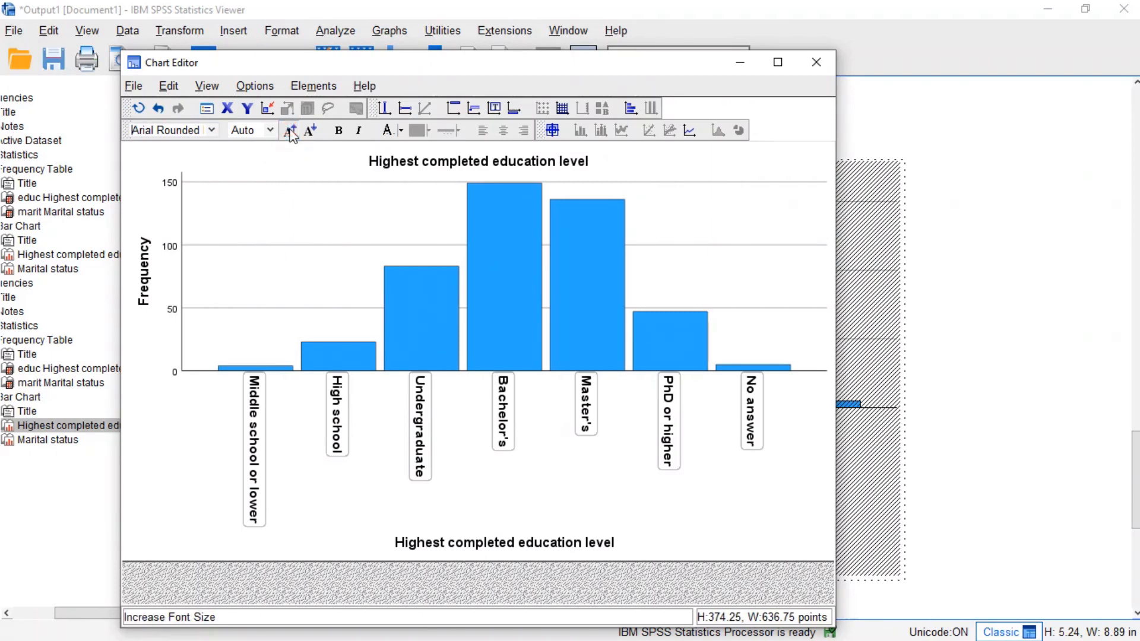
pyautogui.click(337, 131)
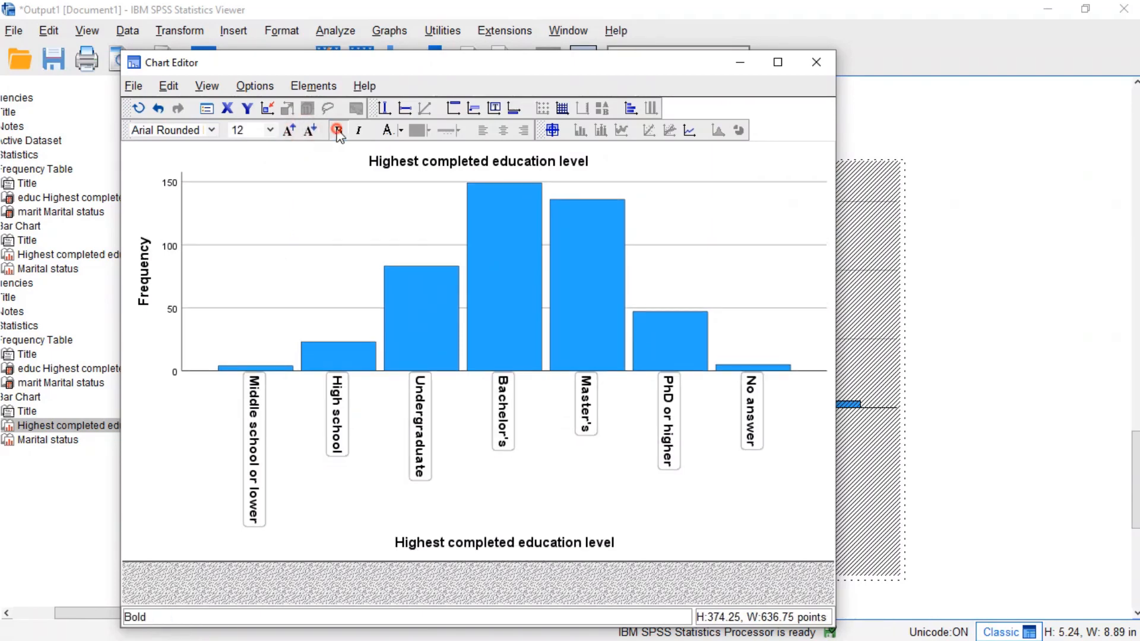
pyautogui.click(358, 130)
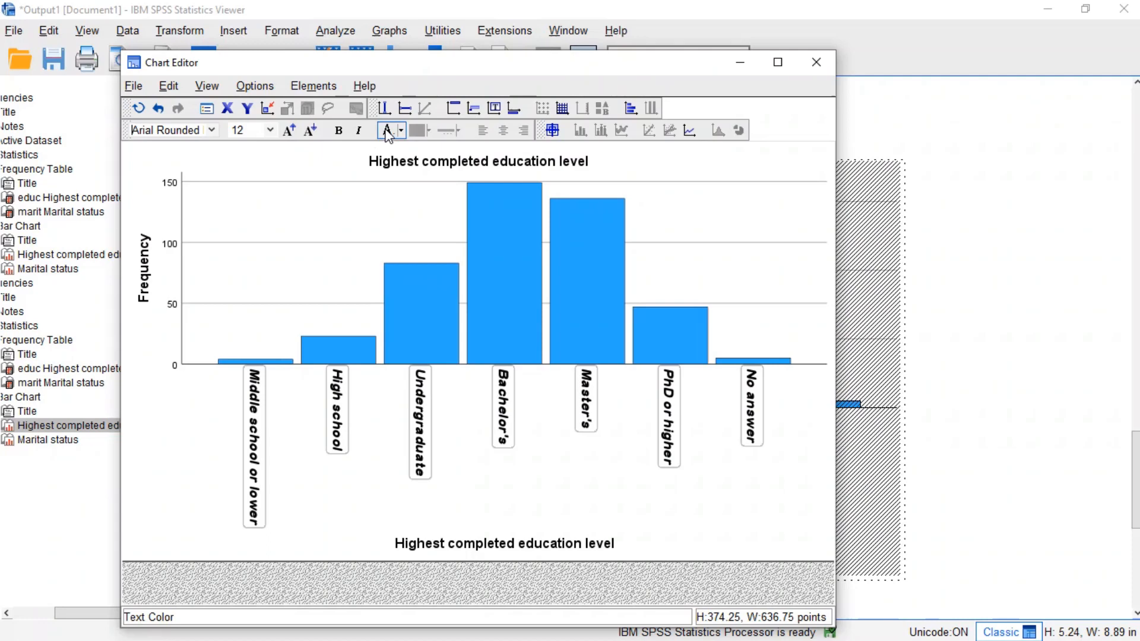
# - Select all bars of the education chart and fill them red
pyautogui.click(503, 254)
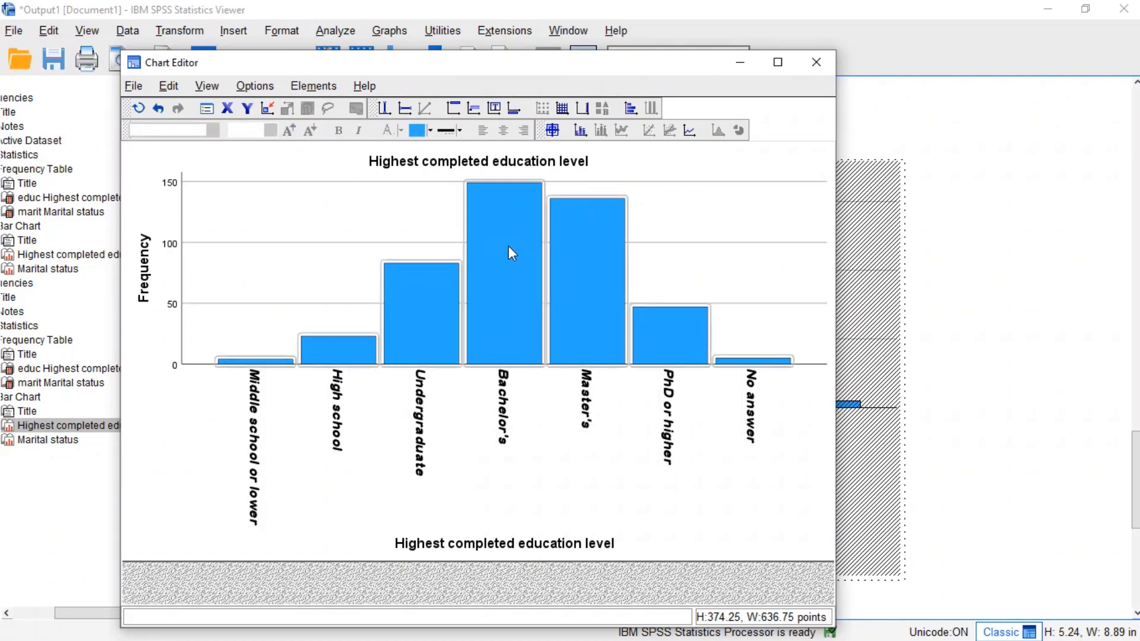
pyautogui.click(414, 131)
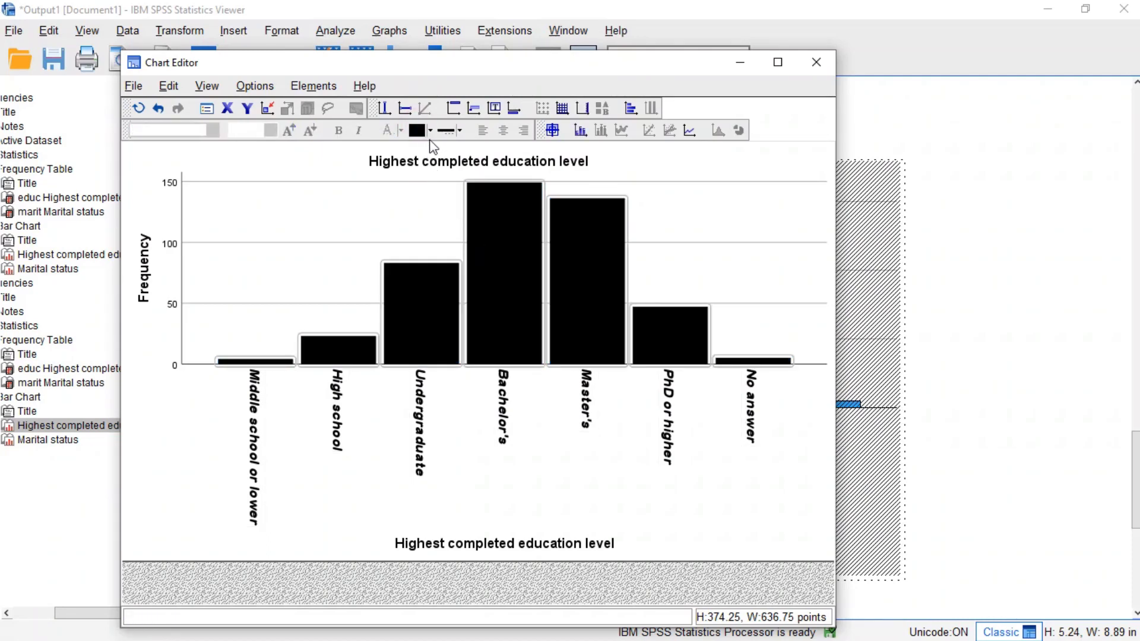
pyautogui.click(431, 131)
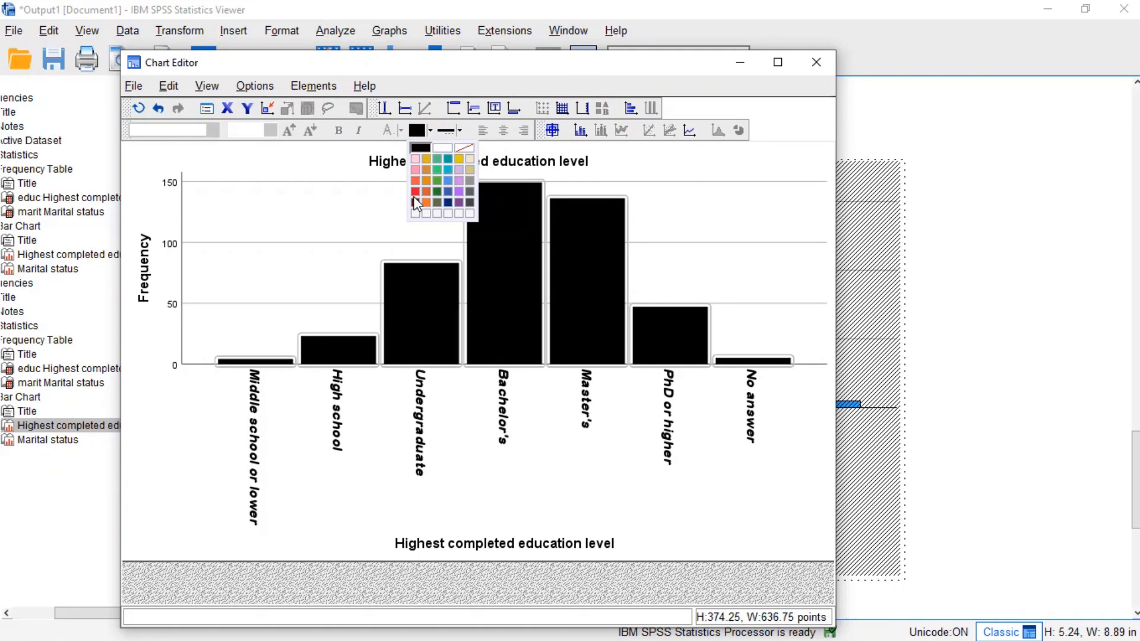
pyautogui.click(436, 180)
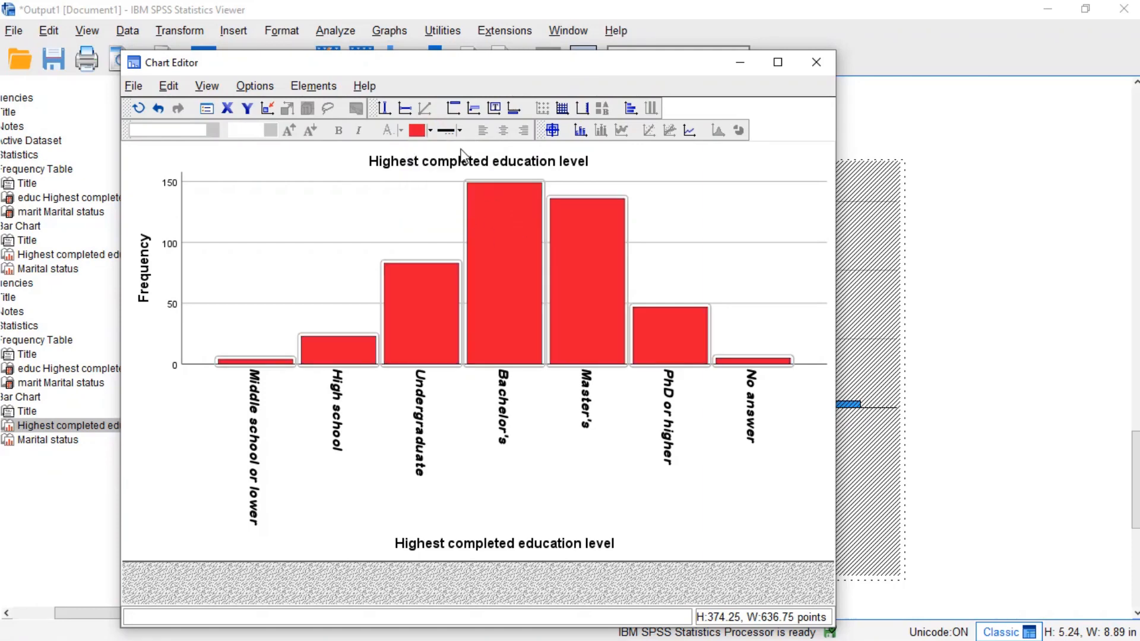
pyautogui.moveTo(760, 95)
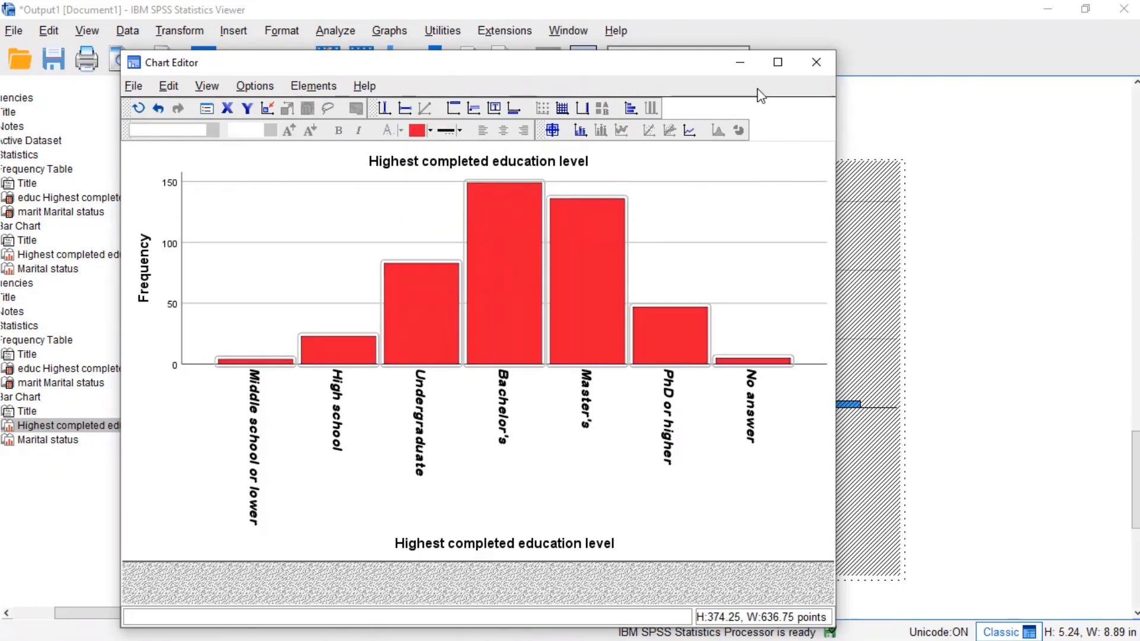